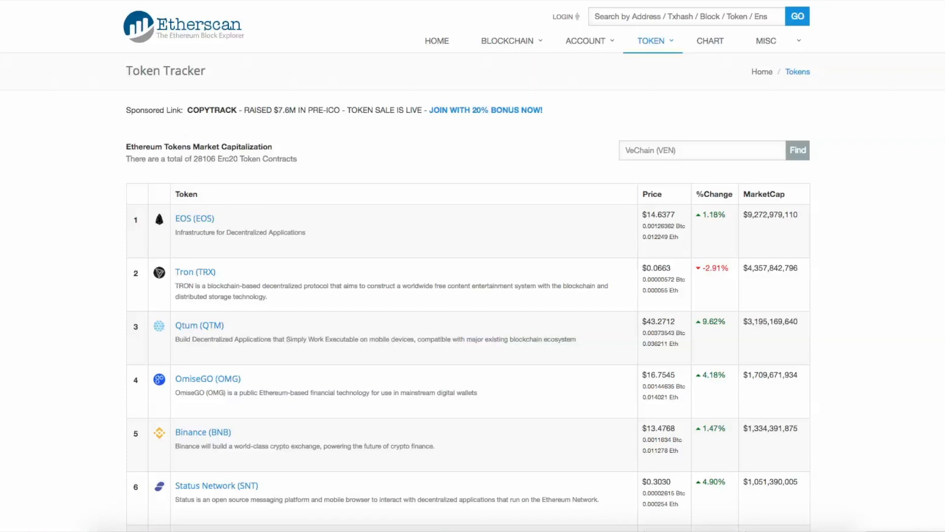
Bring up MyEtherWallet's View Wallet Info page offering address-only, MetaMask or private-key access.
scroll(down, 3)
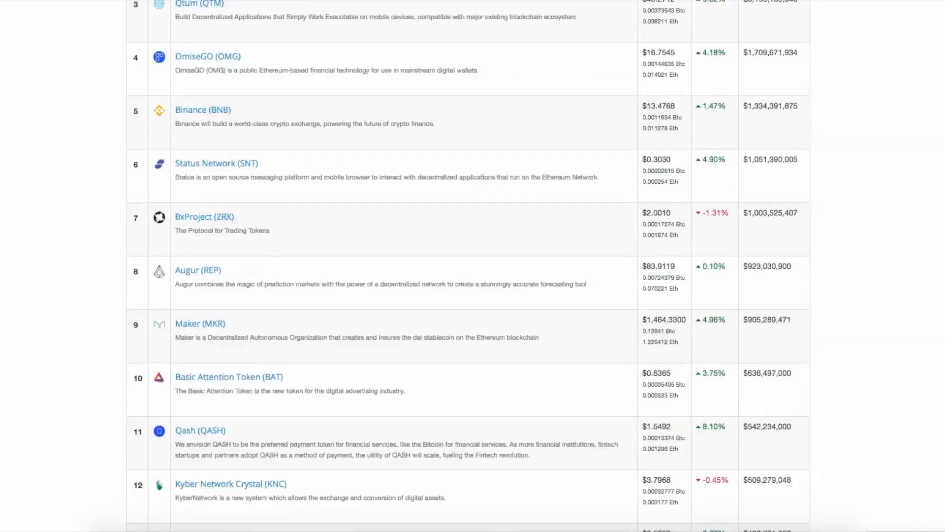
scroll(down, 3)
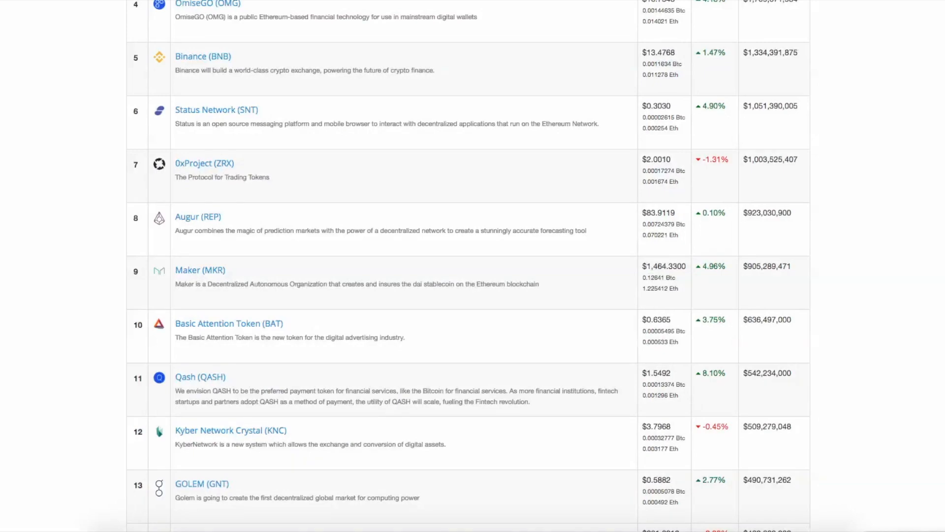
scroll(up, 3)
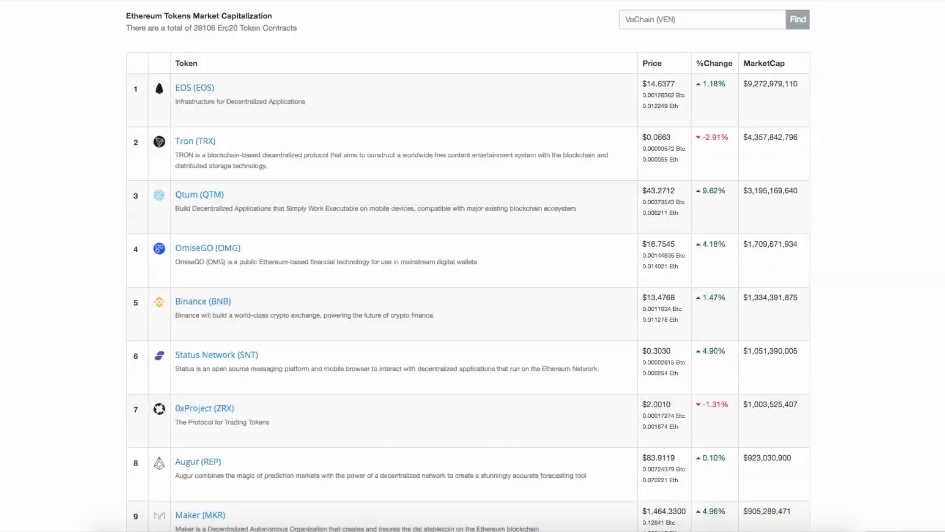
scroll(up, 3)
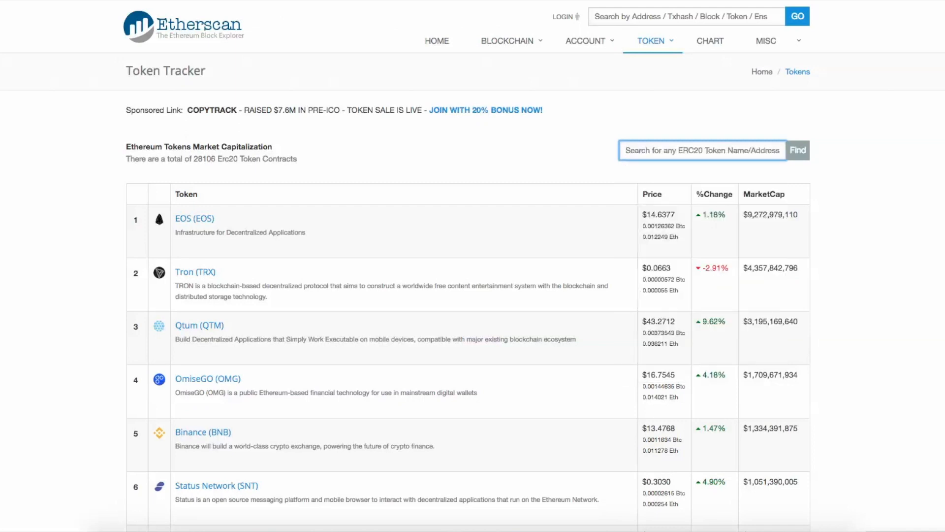
text(vecha)
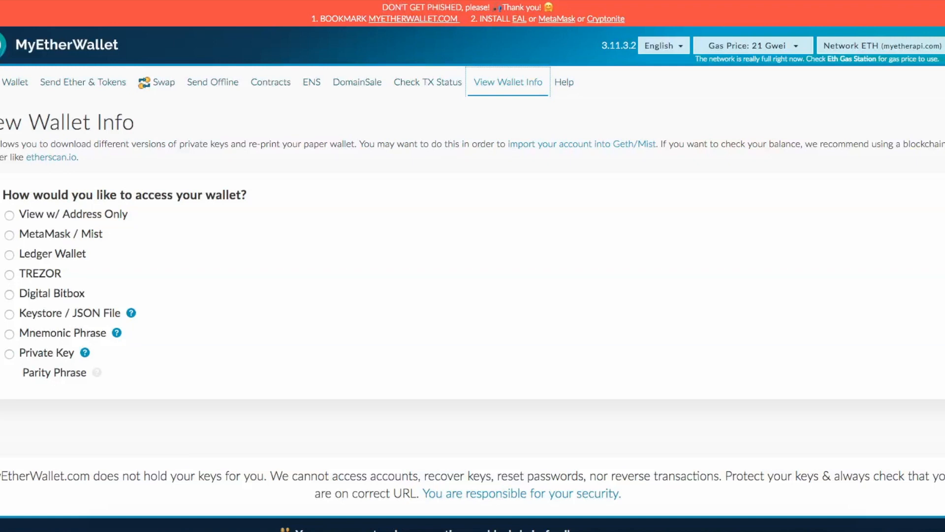
Pick Ledger Wallet and connect, showing its address, QR code and 0 ETH balance.
click(10, 254)
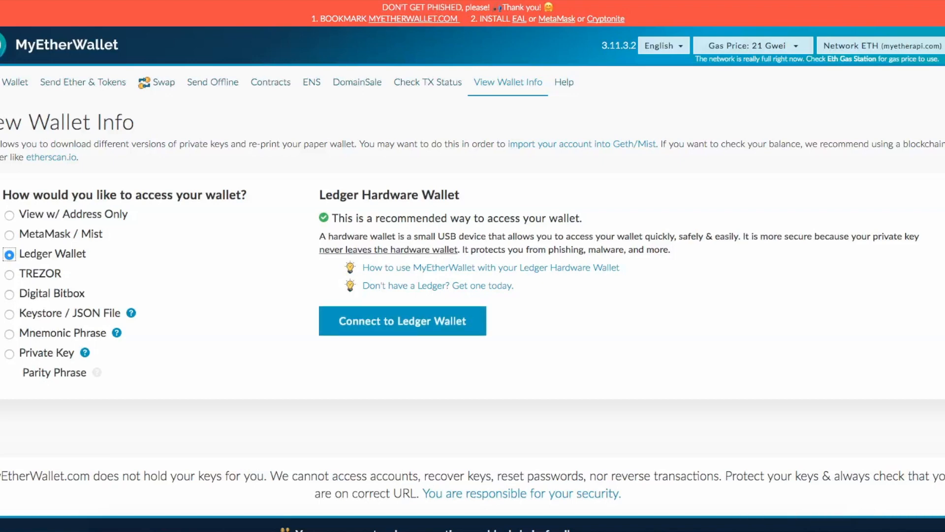
click(401, 321)
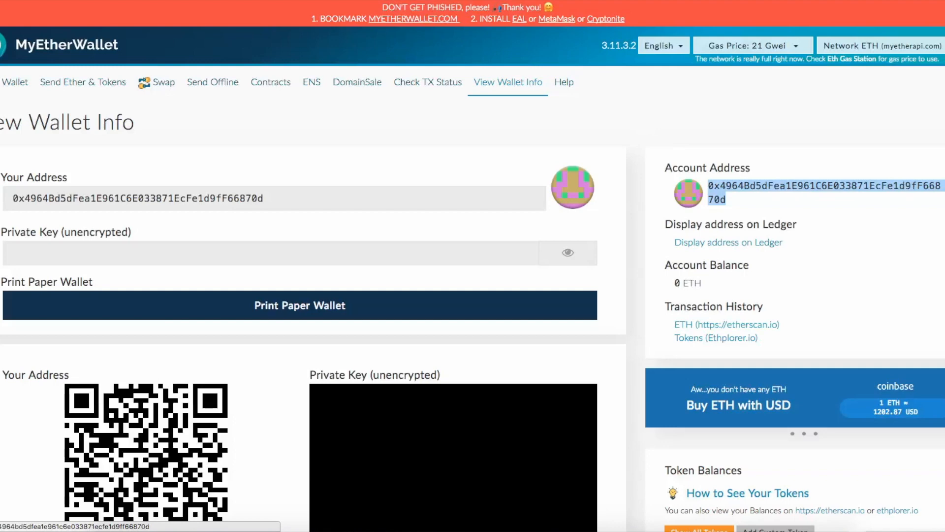
Follow the ETH (etherscan.io) Transaction History link to the Ledger address's Etherscan page.
click(726, 324)
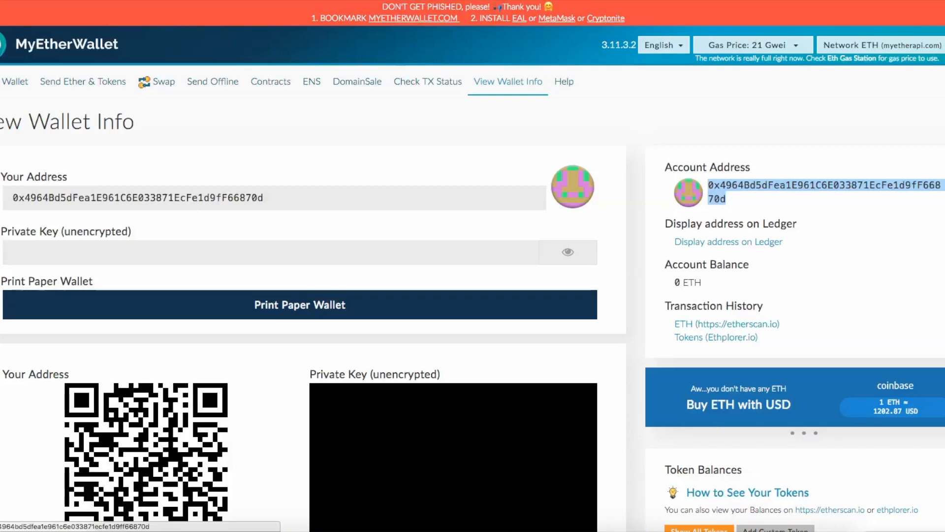
scroll(down, 3)
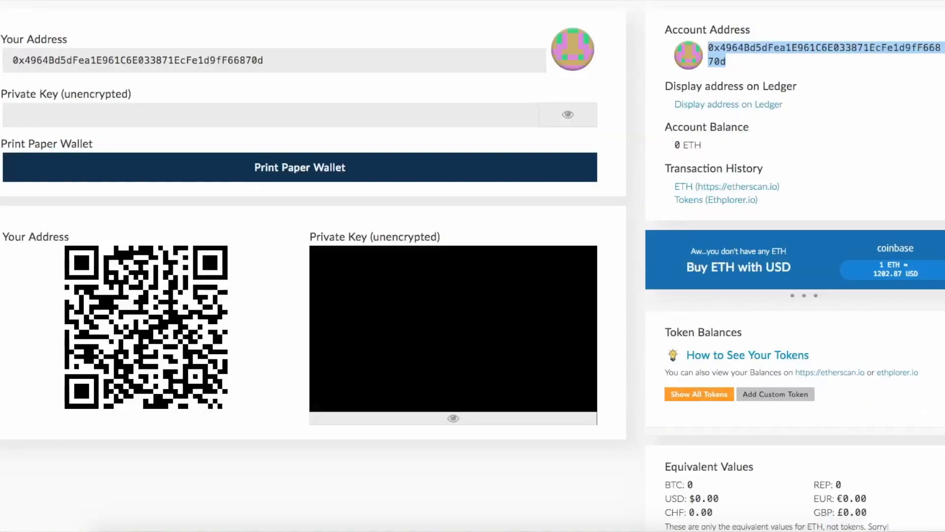
scroll(up, 3)
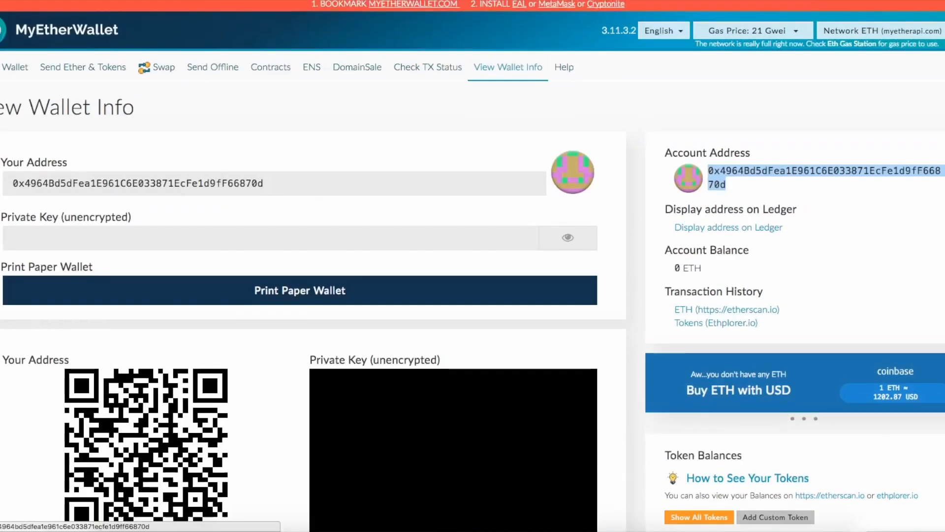
click(726, 310)
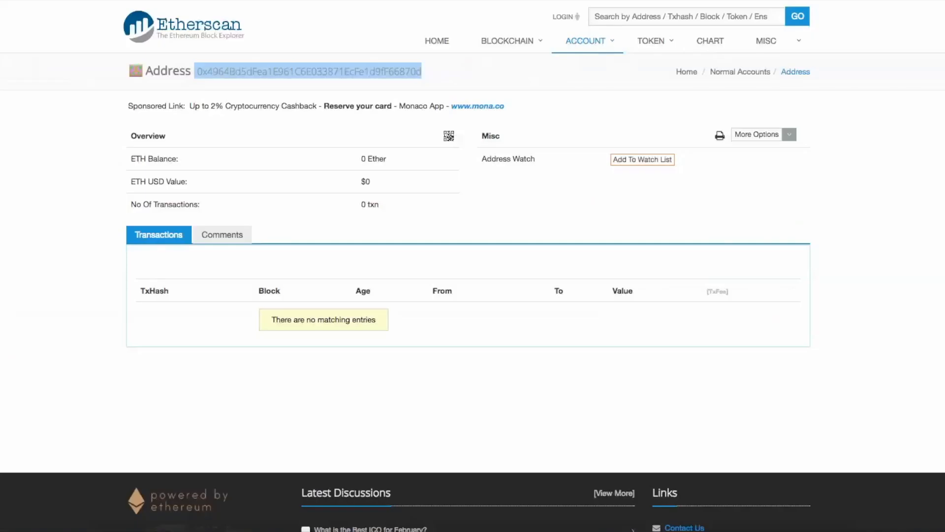